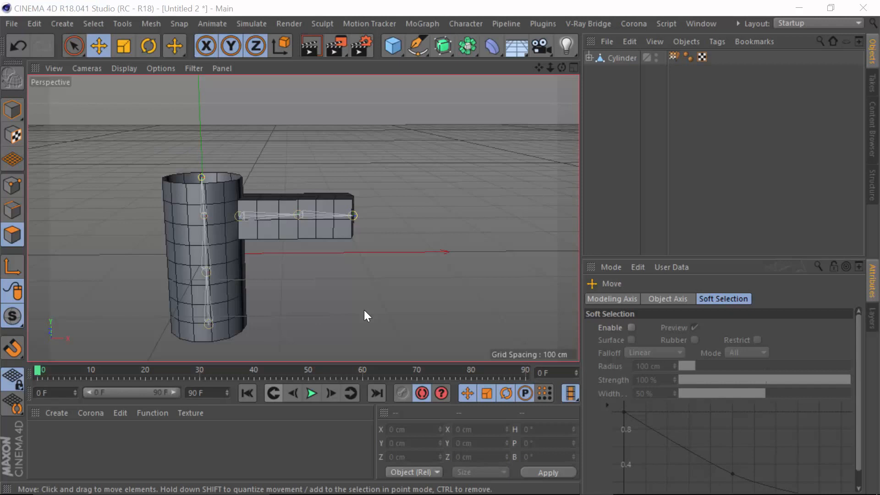
mouse_move(283, 295)
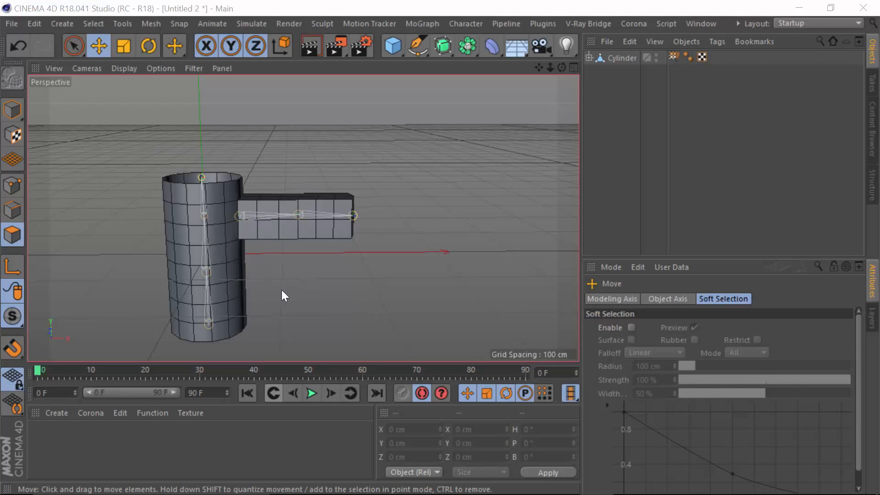
mouse_move(219, 236)
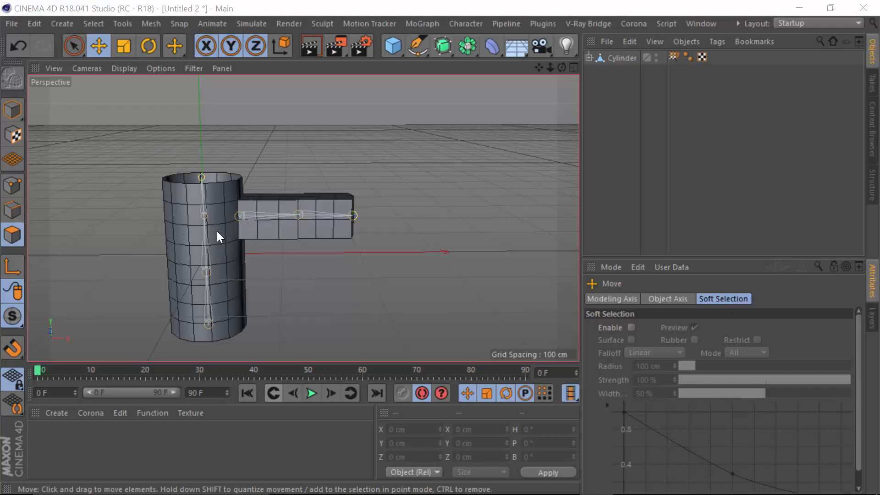
mouse_move(230, 235)
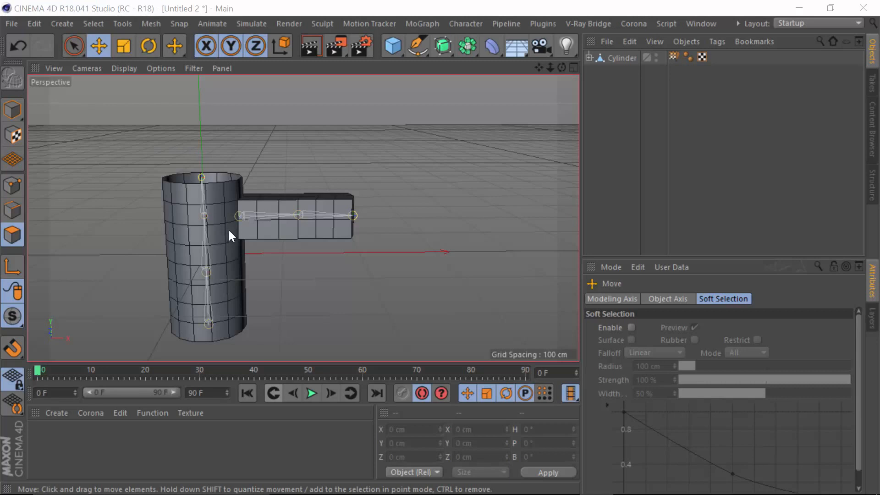
mouse_move(230, 260)
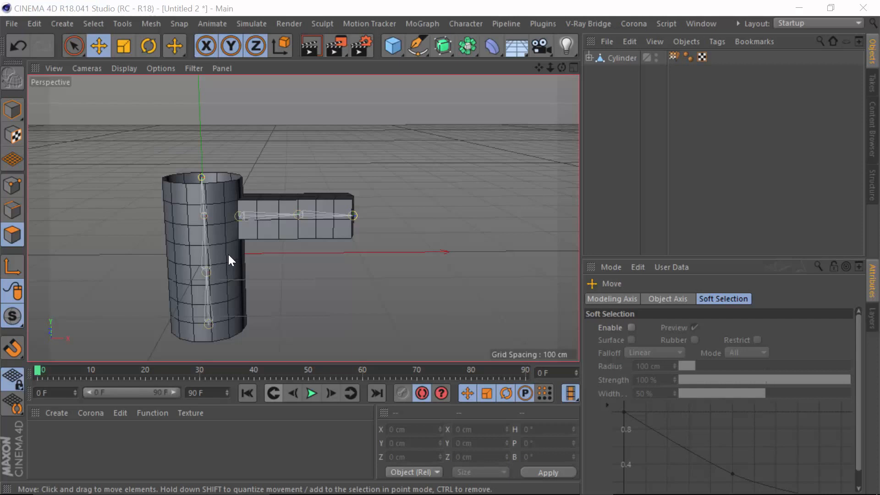
mouse_move(253, 268)
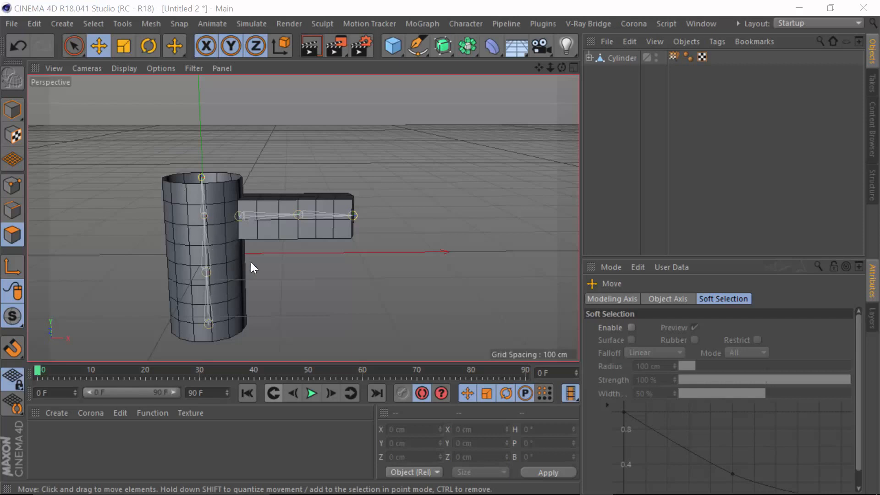
mouse_move(34, 377)
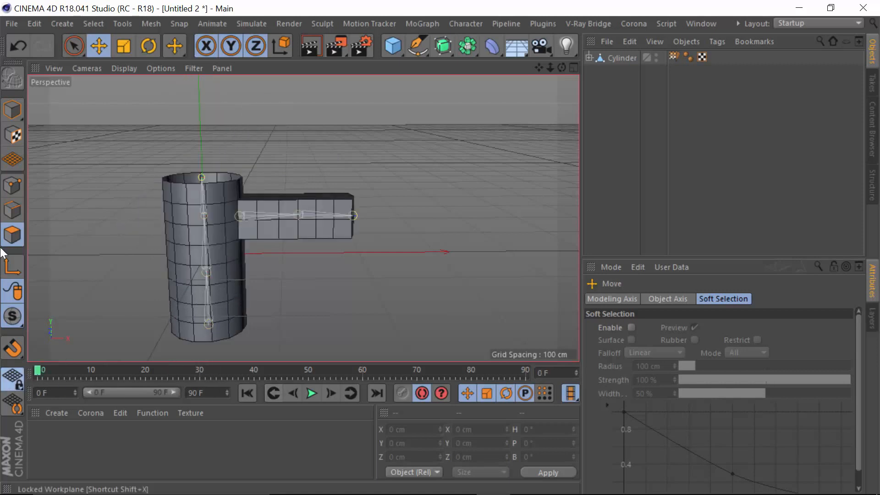
mouse_move(133, 311)
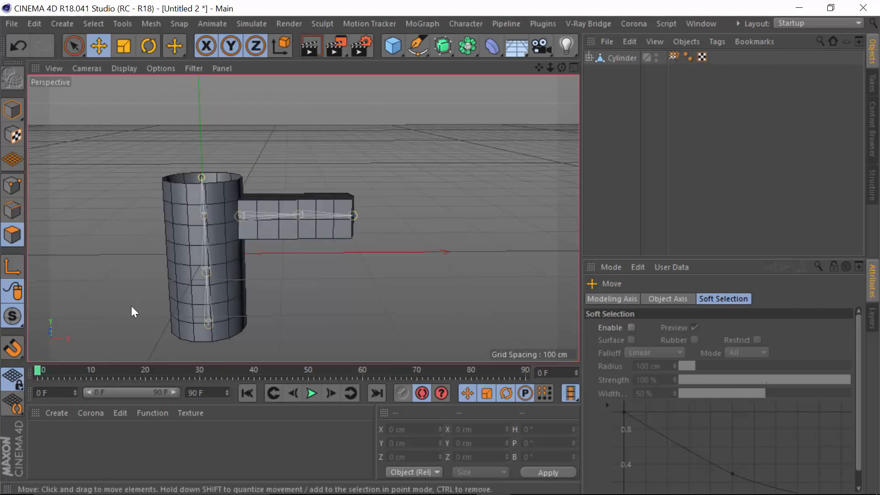
mouse_move(700, 23)
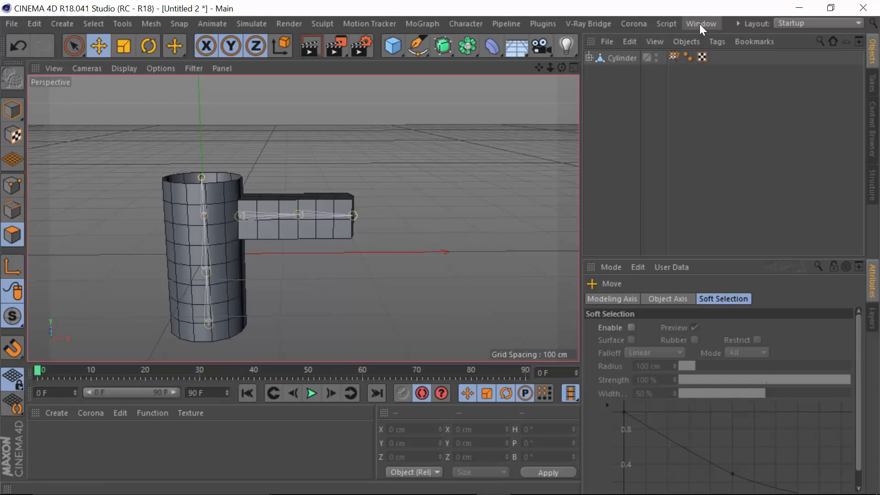
Switch to the Untitled 3 document holding the subdivided cylinder with the ring bulge.
left_click(701, 23)
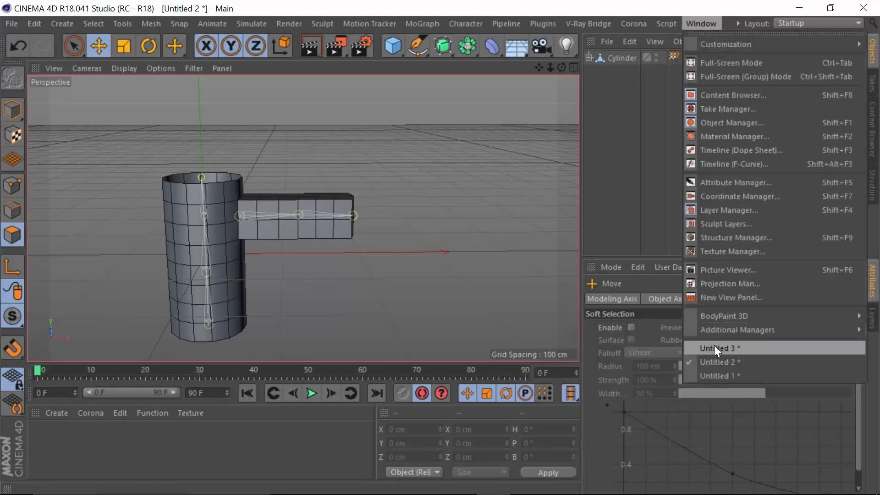
left_click(724, 348)
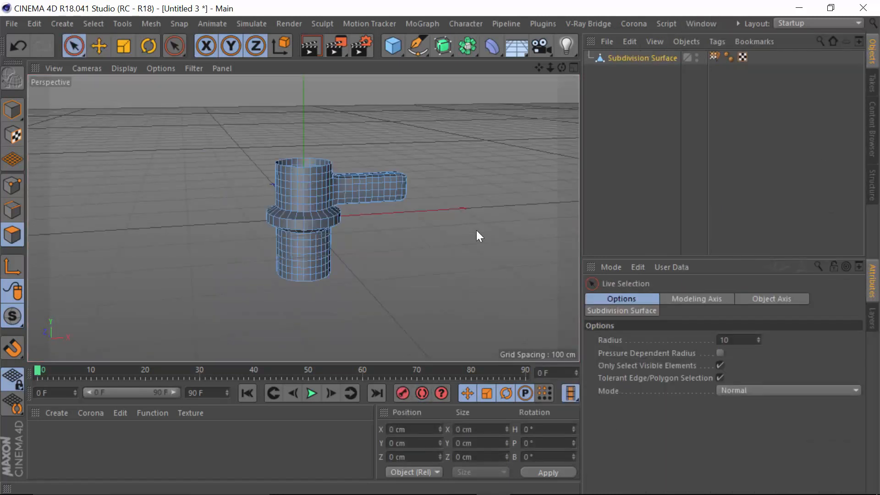
mouse_move(475, 288)
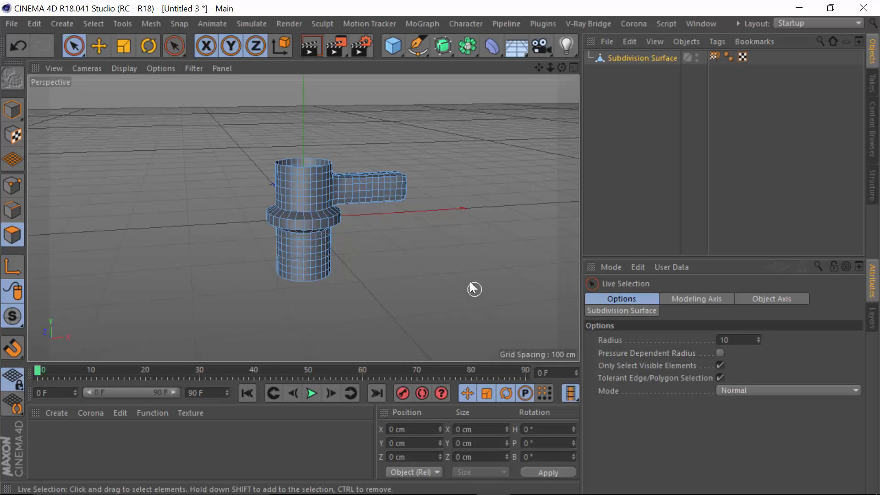
mouse_move(365, 233)
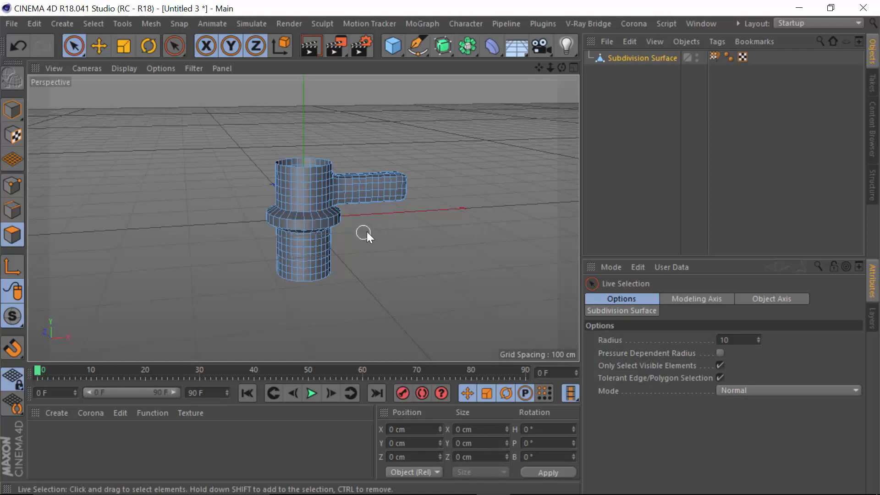
mouse_move(390, 231)
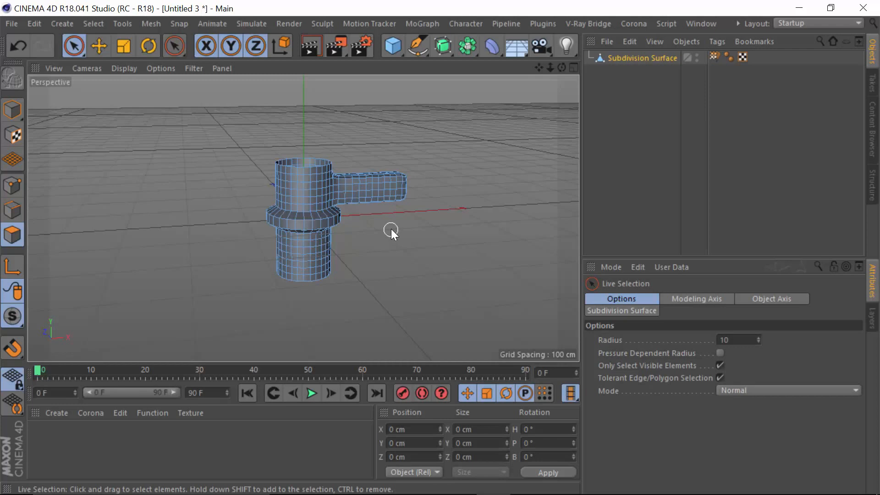
mouse_move(266, 224)
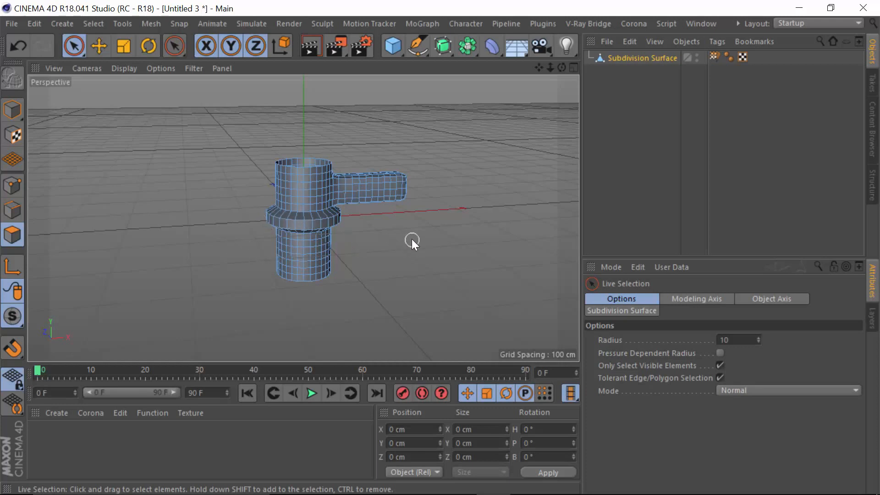
mouse_move(444, 261)
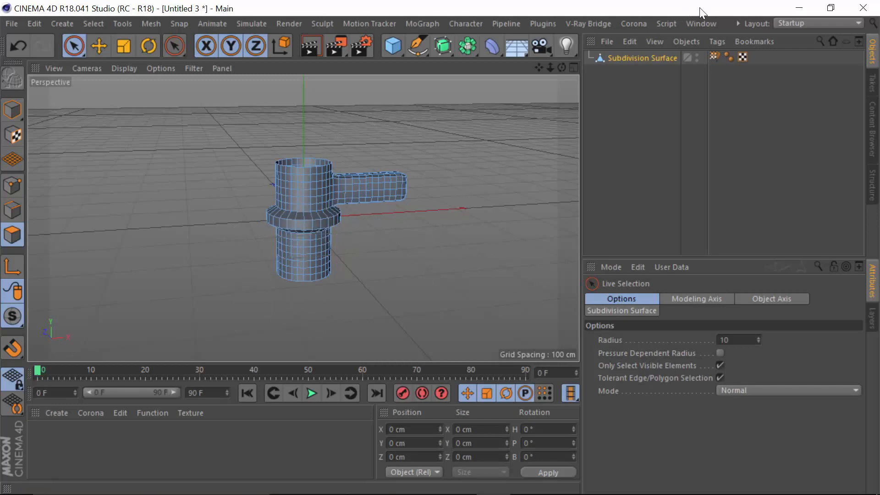
Return to Untitled 2 and expand the Cylinder to show its skin and joint chain.
left_click(701, 24)
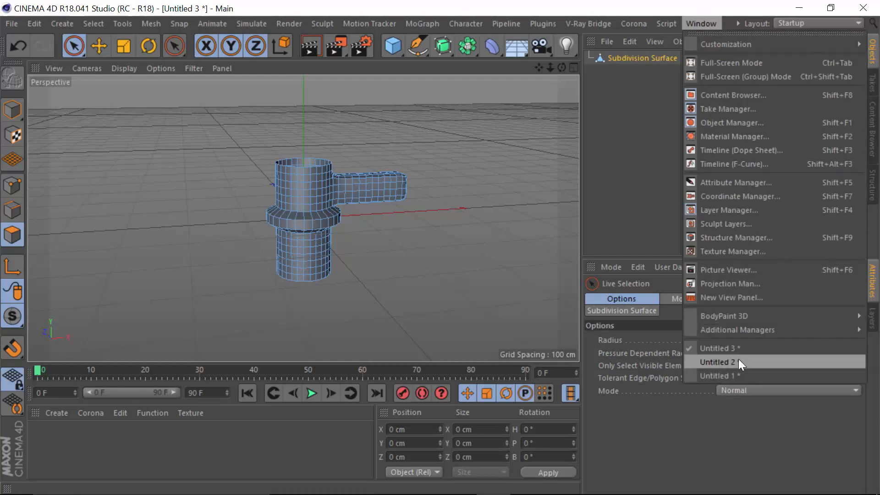
left_click(718, 362)
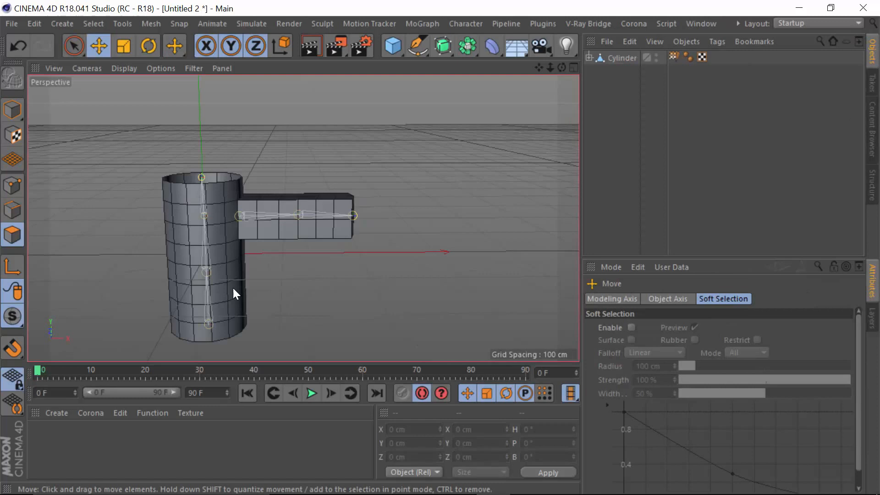
mouse_move(177, 263)
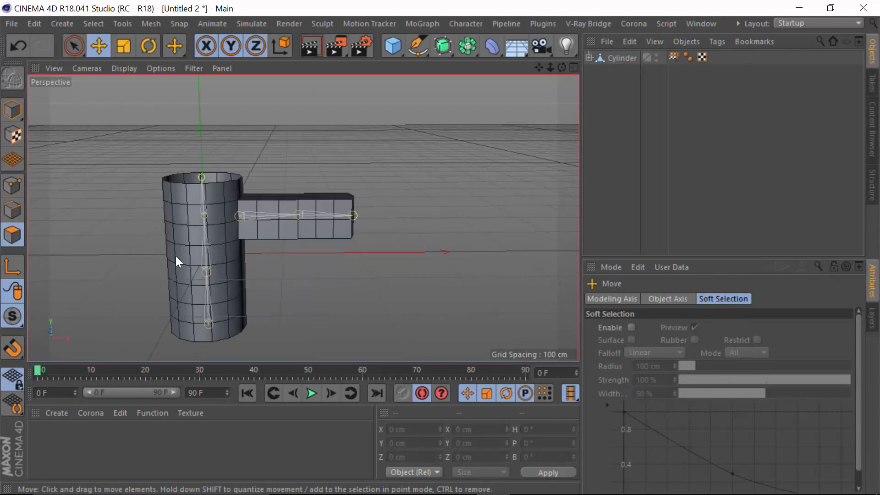
mouse_move(213, 235)
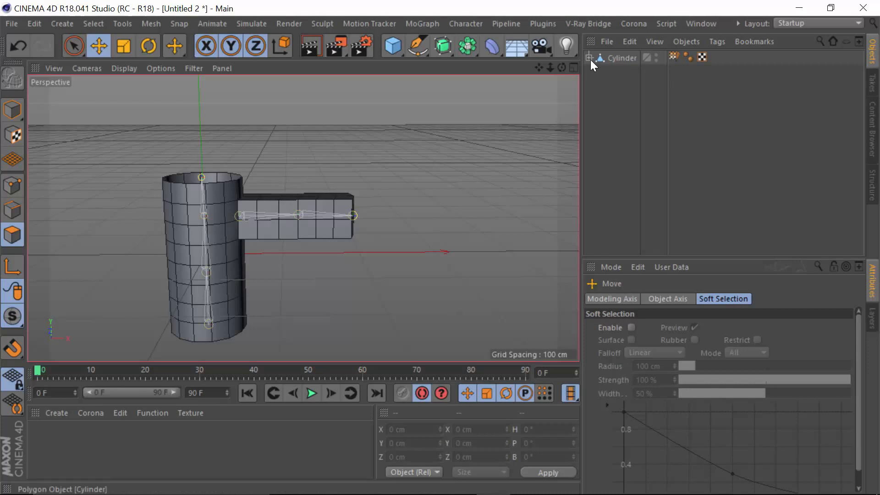
left_click(590, 58)
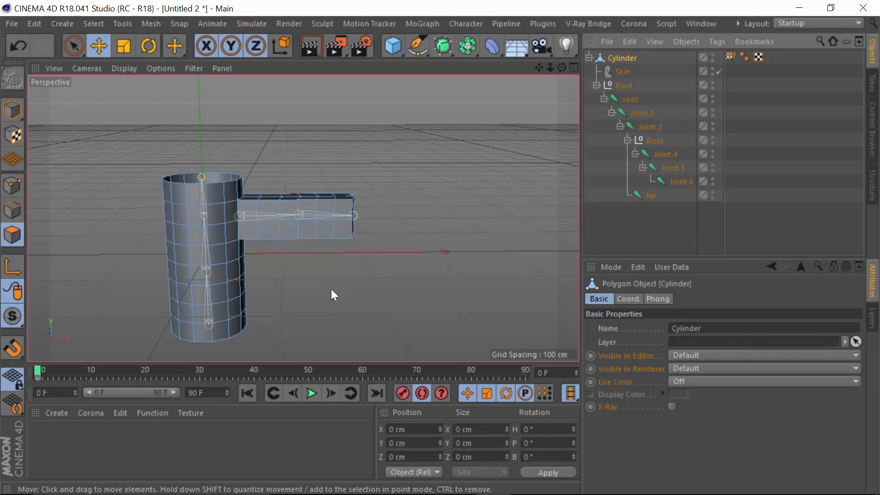
mouse_move(585, 256)
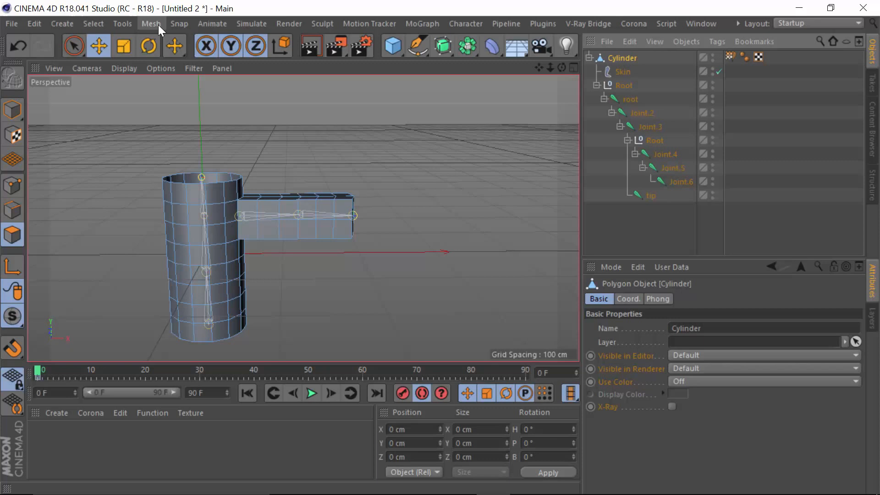
left_click(150, 23)
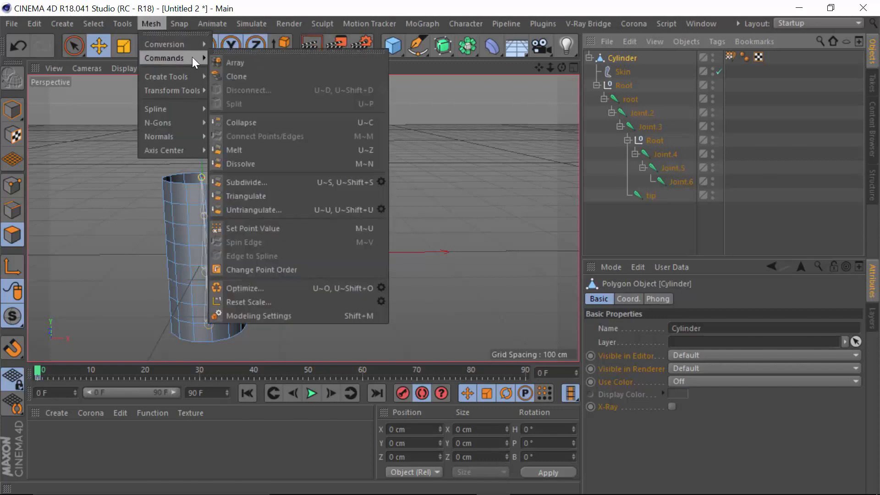
mouse_move(246, 182)
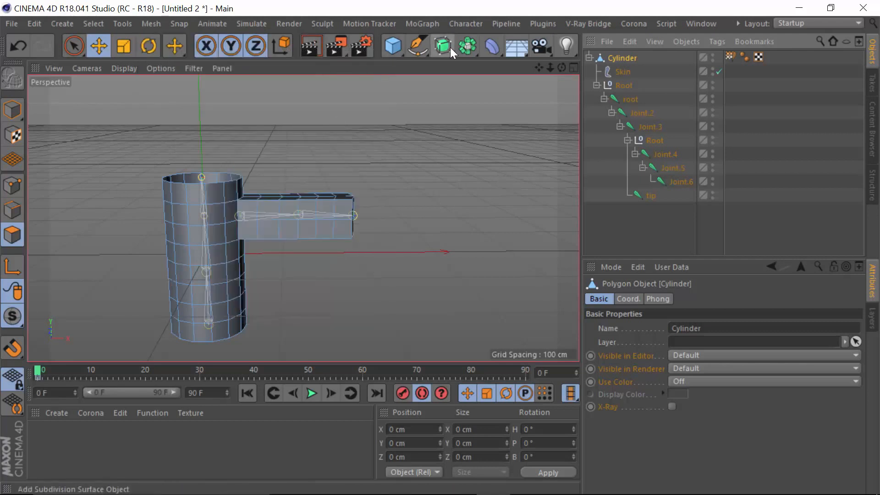
mouse_move(449, 73)
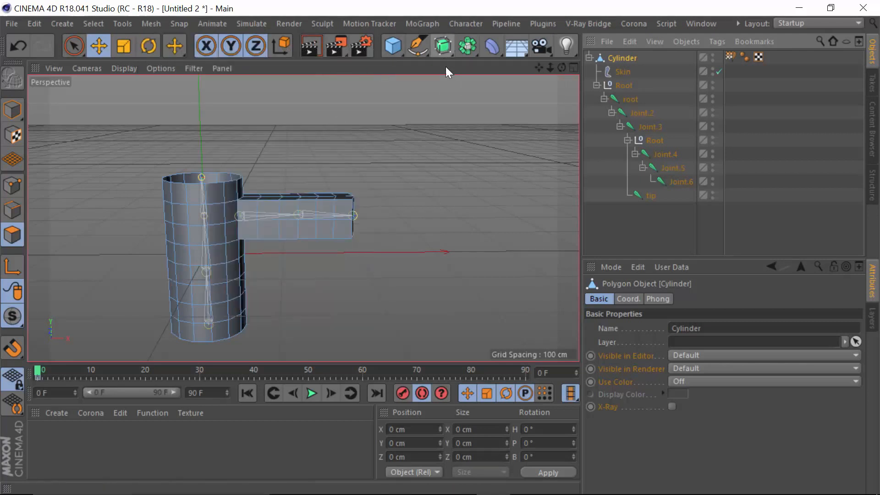
mouse_move(443, 46)
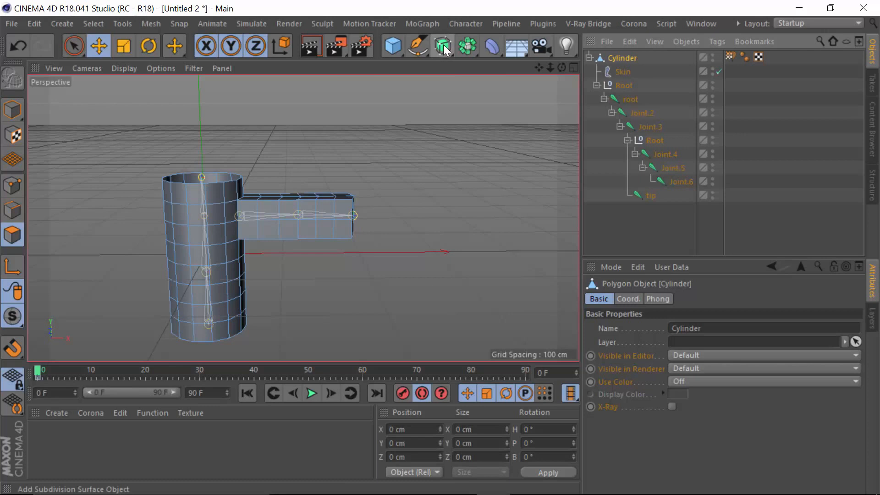
mouse_move(443, 46)
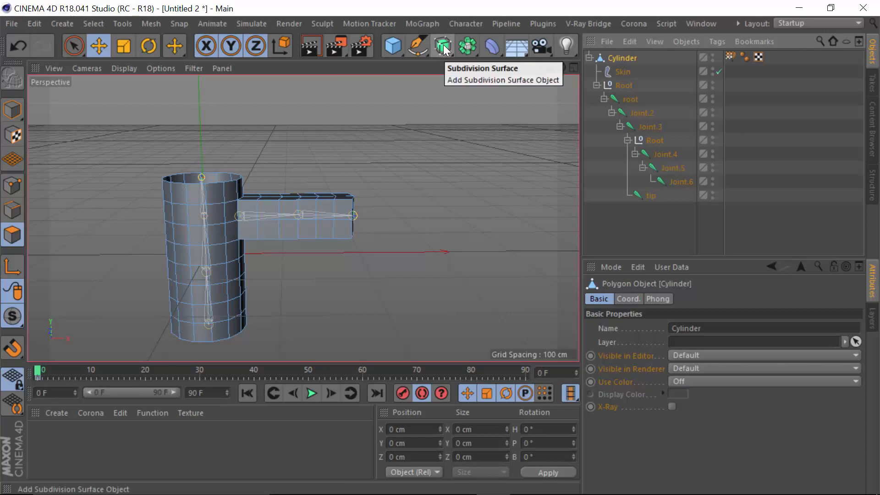
Wrap the rigged Cylinder in a Subdivision Surface (renderer 1) and make it editable.
left_click(443, 46)
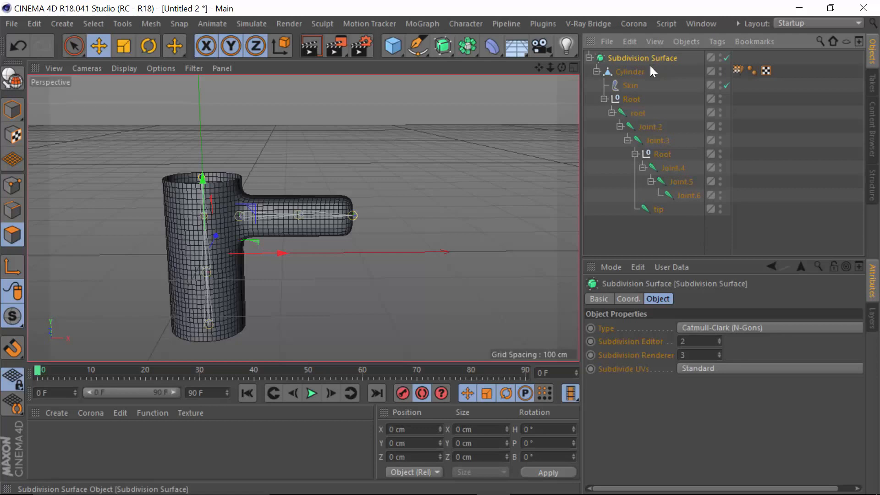
mouse_move(634, 74)
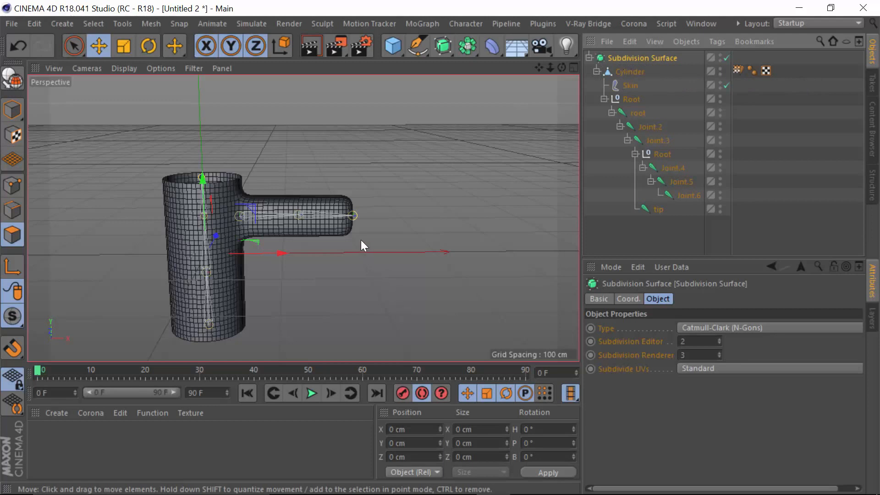
mouse_move(645, 358)
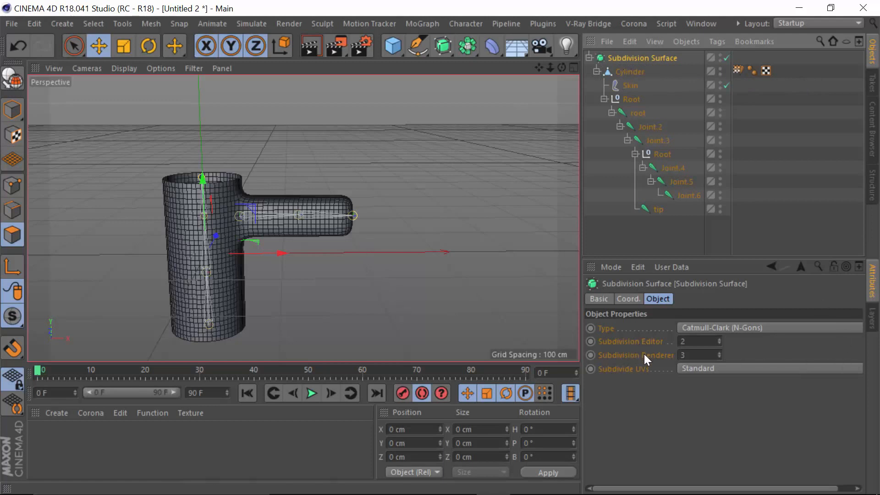
mouse_move(657, 363)
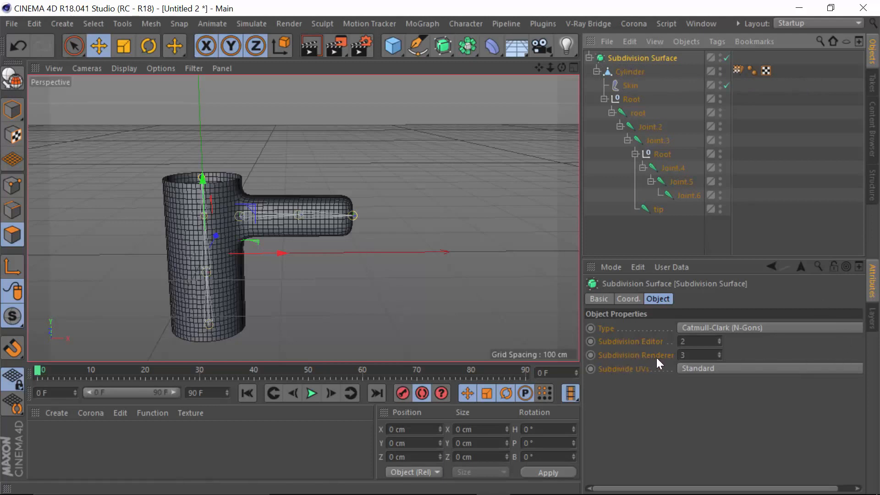
mouse_move(482, 242)
type("1")
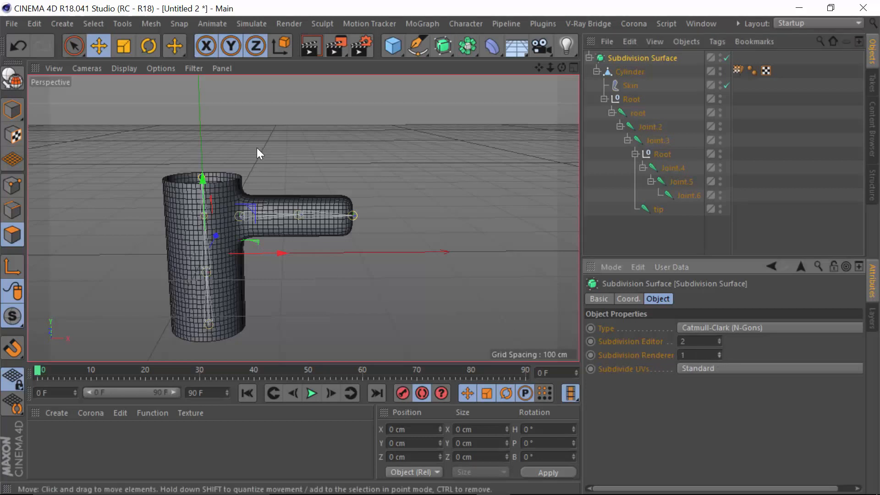
mouse_move(12, 80)
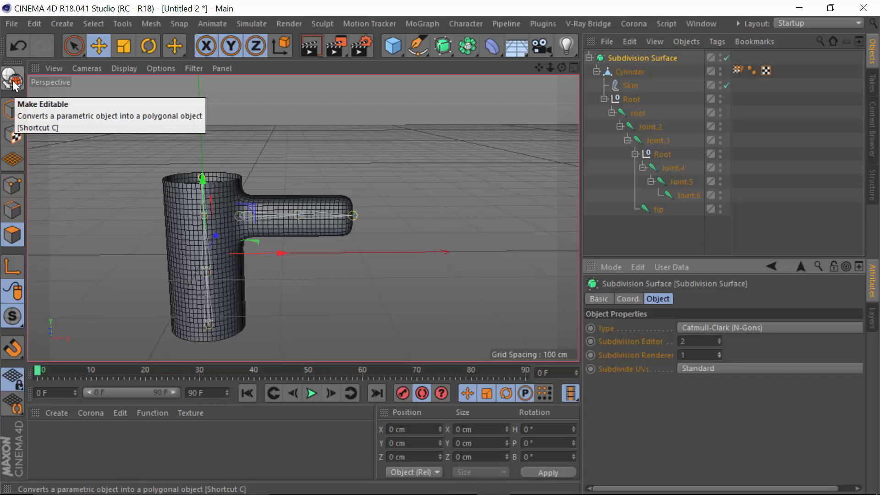
left_click(13, 78)
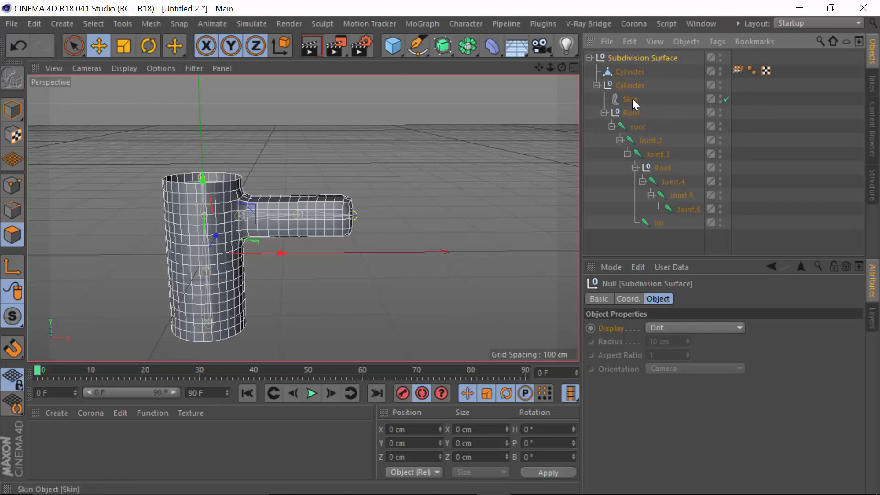
Reparent Skin and Root from the old Cylinder null onto the new polygon Cylinder.
left_click(630, 99)
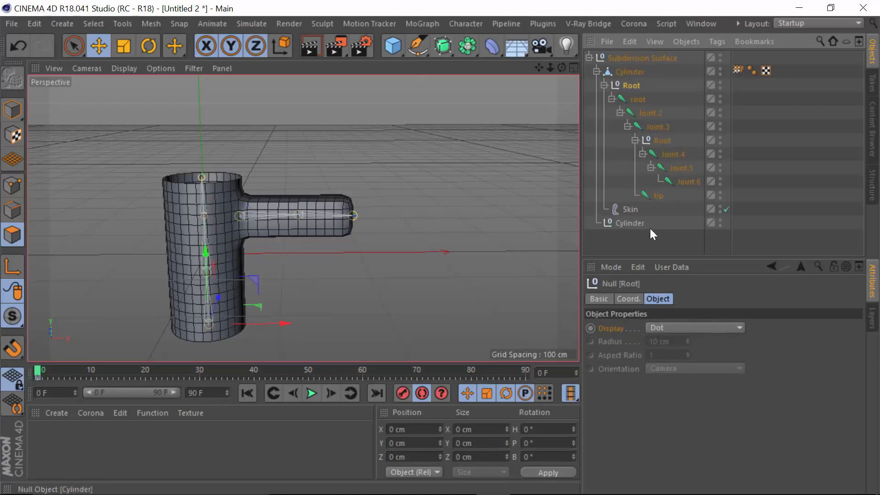
left_click(630, 223)
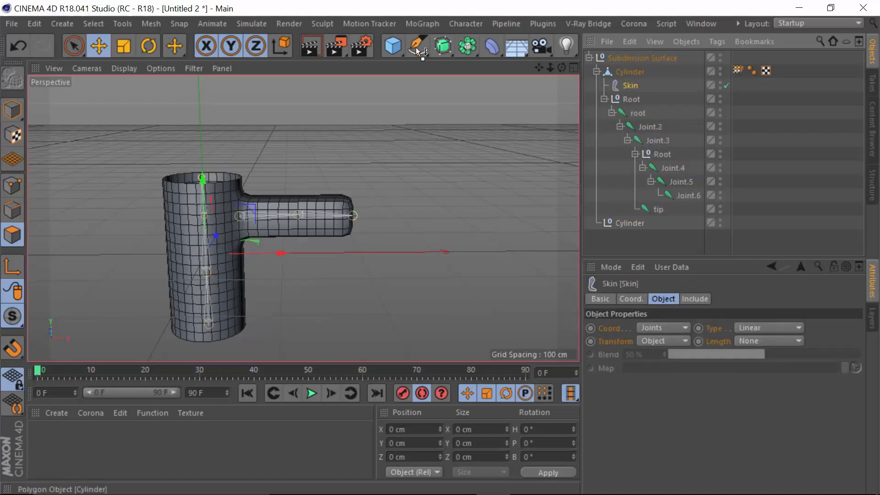
left_click(424, 154)
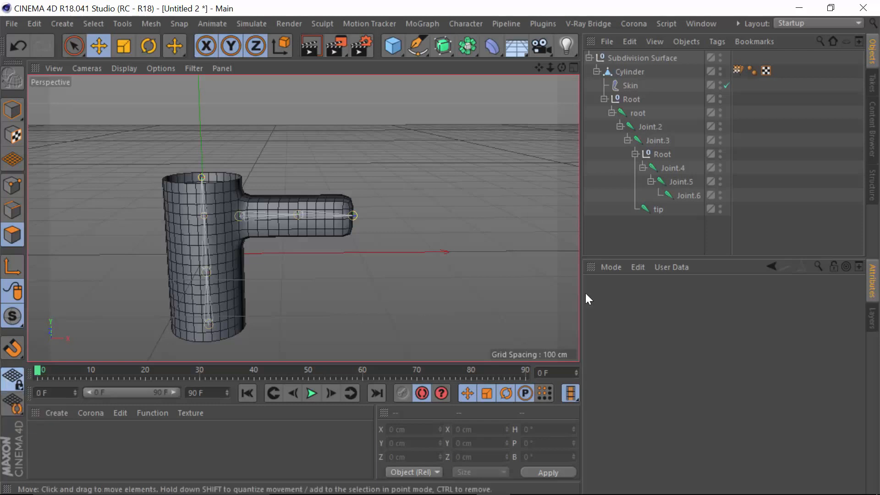
mouse_move(518, 325)
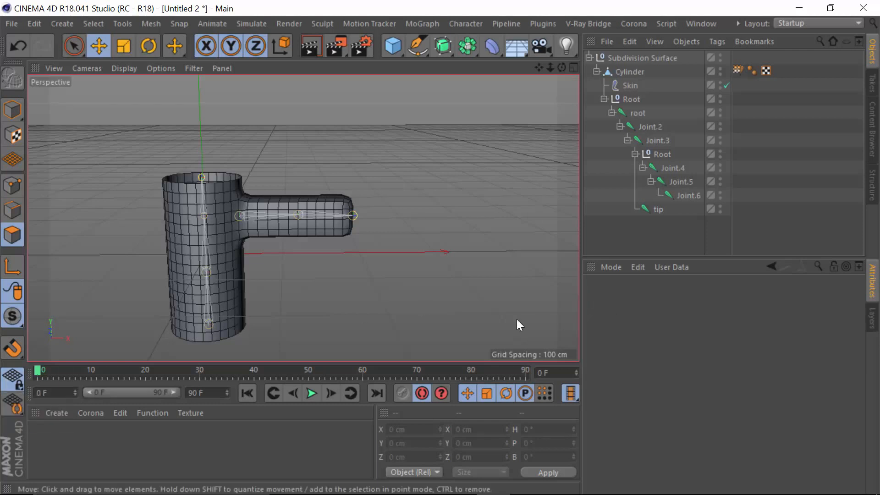
mouse_move(469, 299)
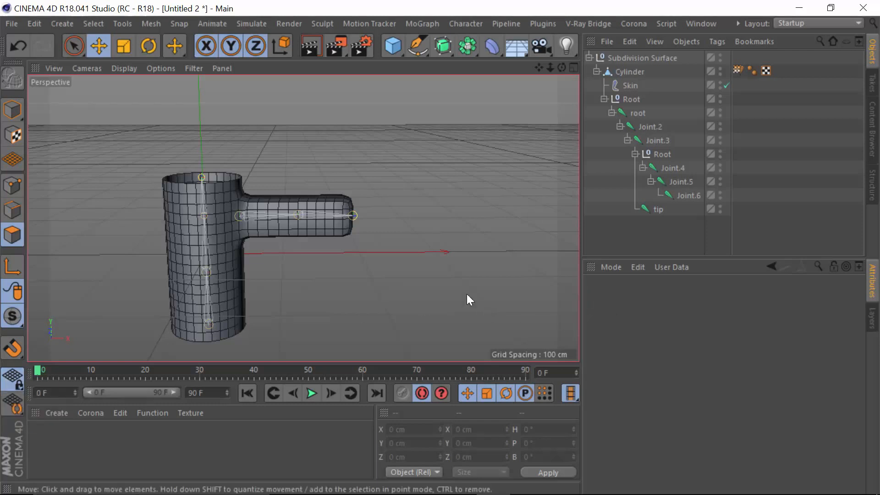
mouse_move(388, 268)
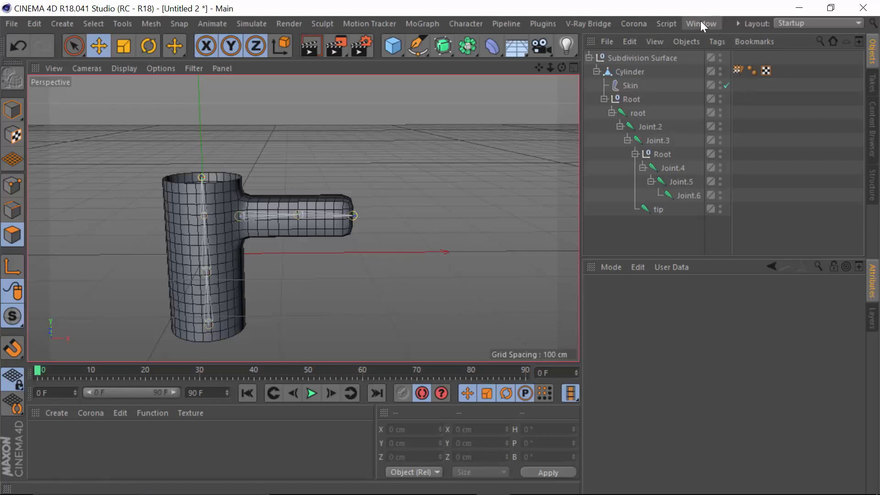
Inspect the ring model in Untitled 3, then return to the rigged cylinder document.
left_click(700, 23)
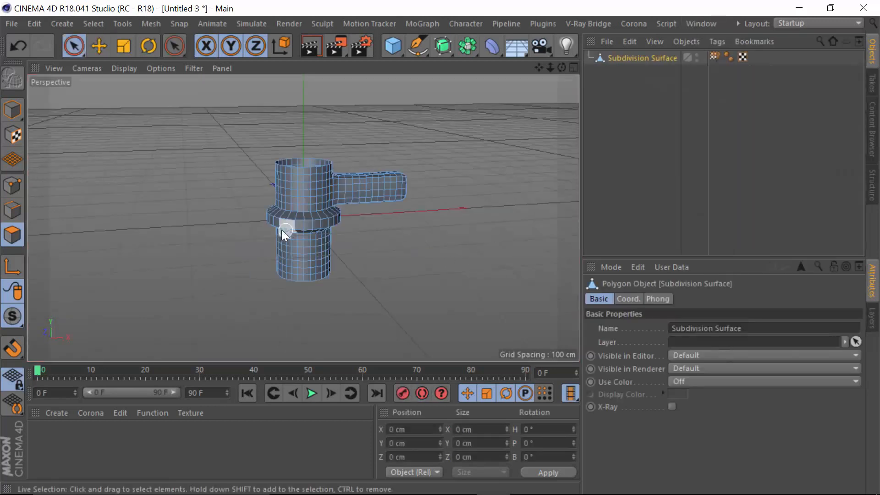
mouse_move(428, 229)
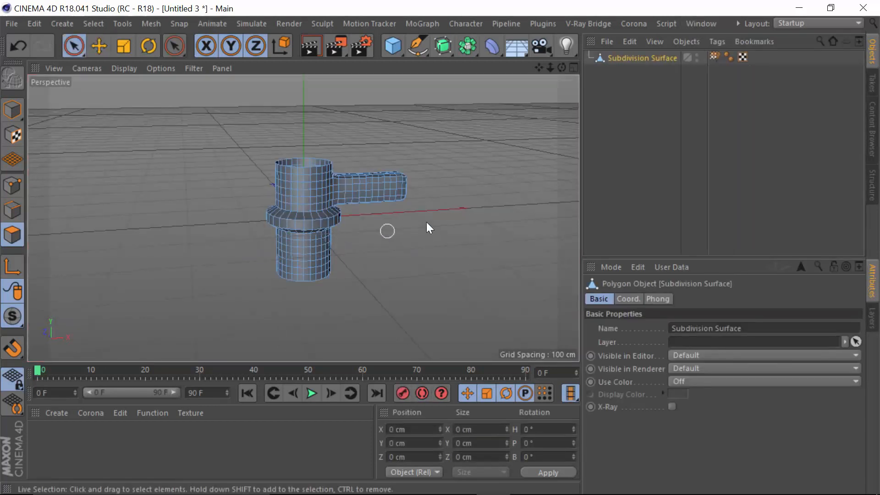
mouse_move(382, 250)
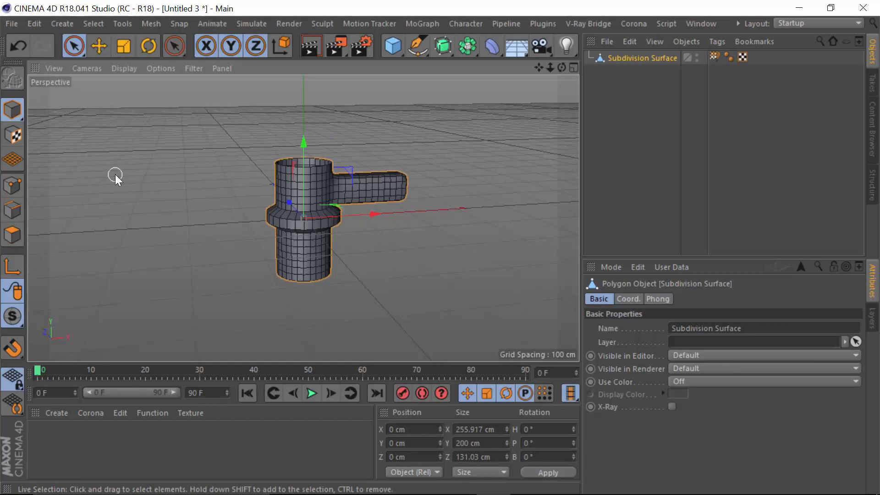
left_click(701, 24)
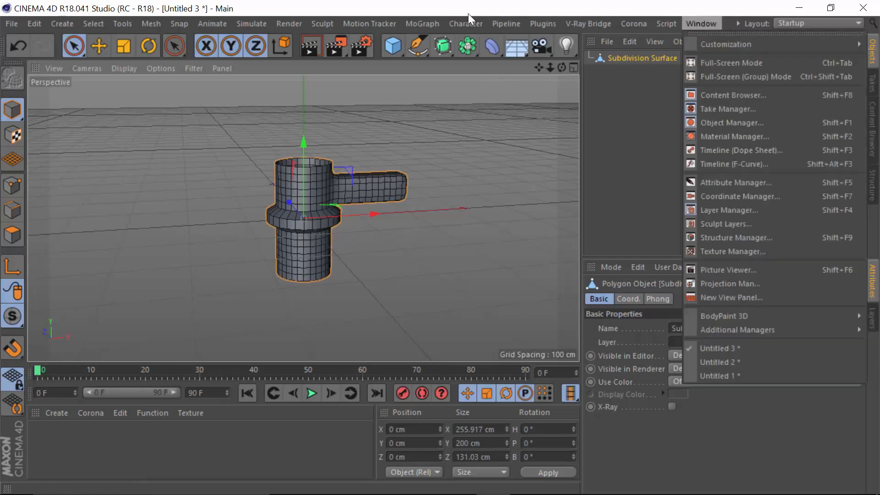
left_click(720, 362)
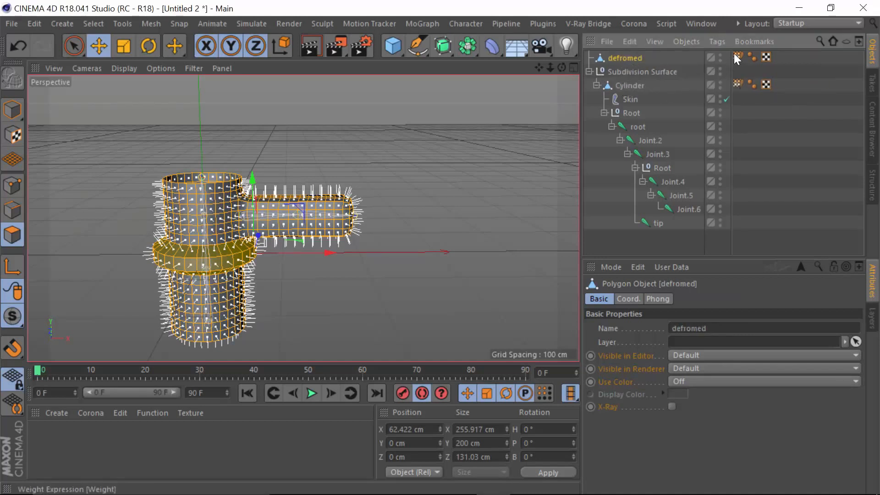
mouse_move(723, 60)
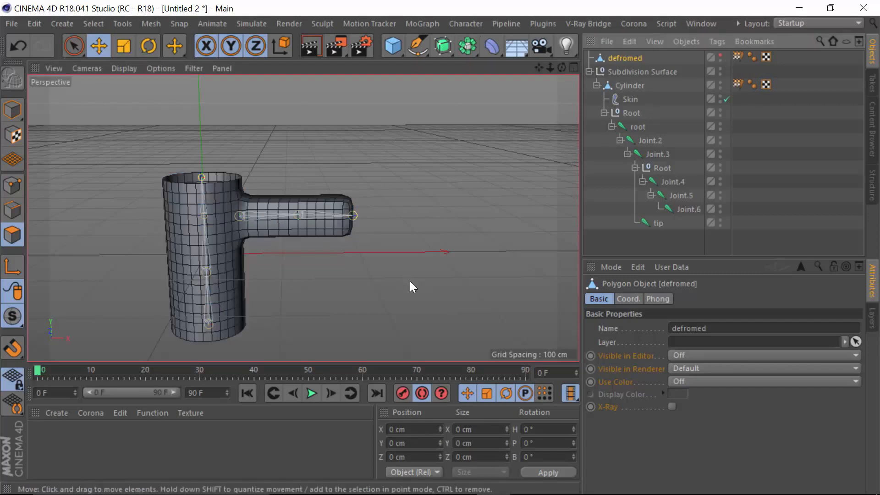
mouse_move(464, 248)
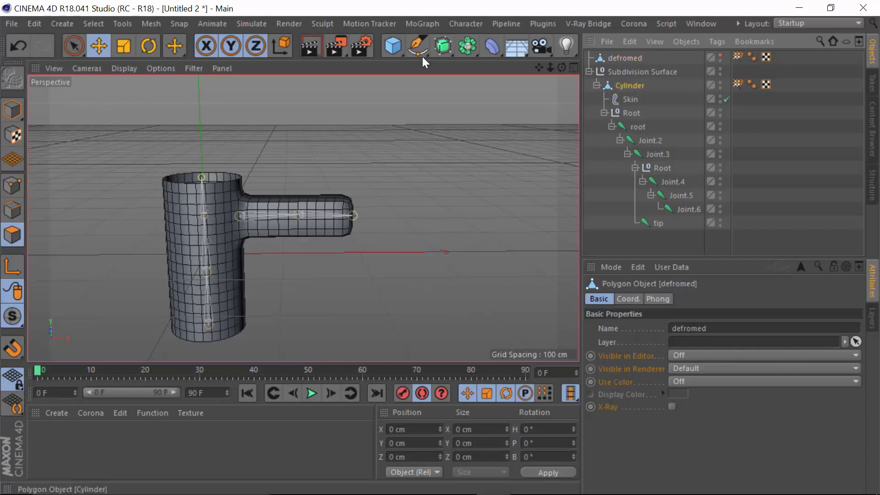
Add a Pose Morph tag to Cylinder with Points mixing, then open the Mixing dropdown.
left_click(629, 86)
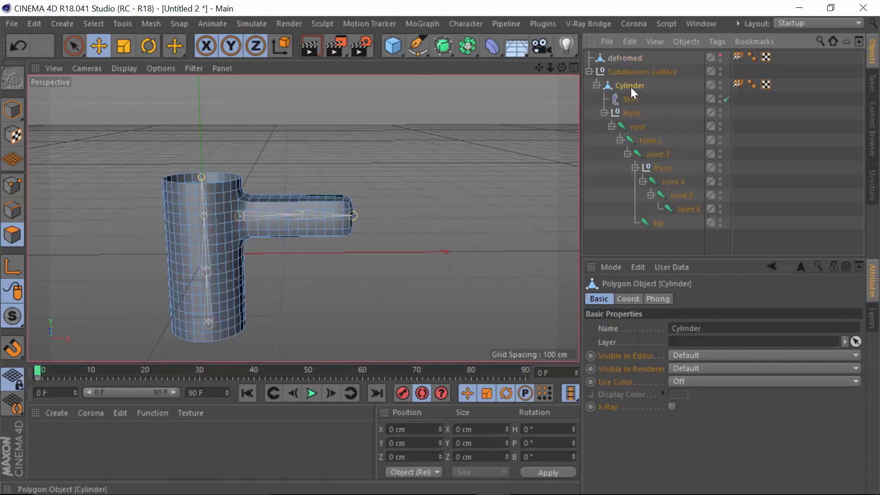
mouse_move(630, 86)
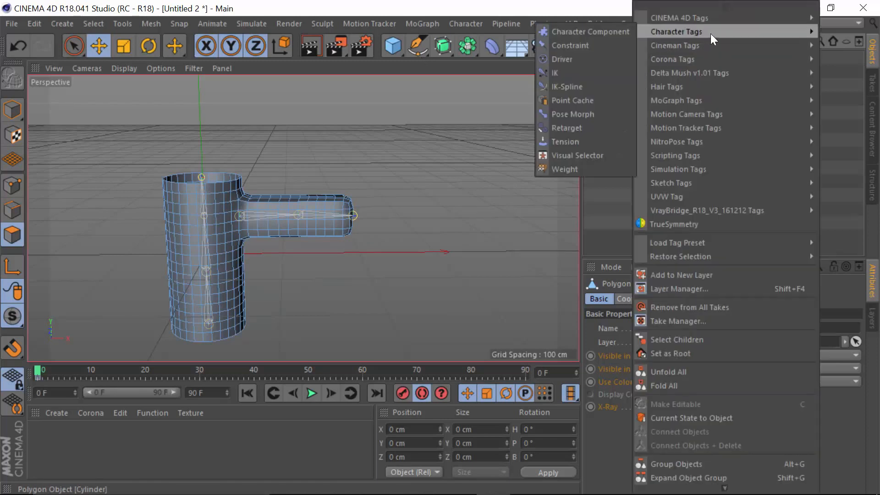
mouse_move(572, 114)
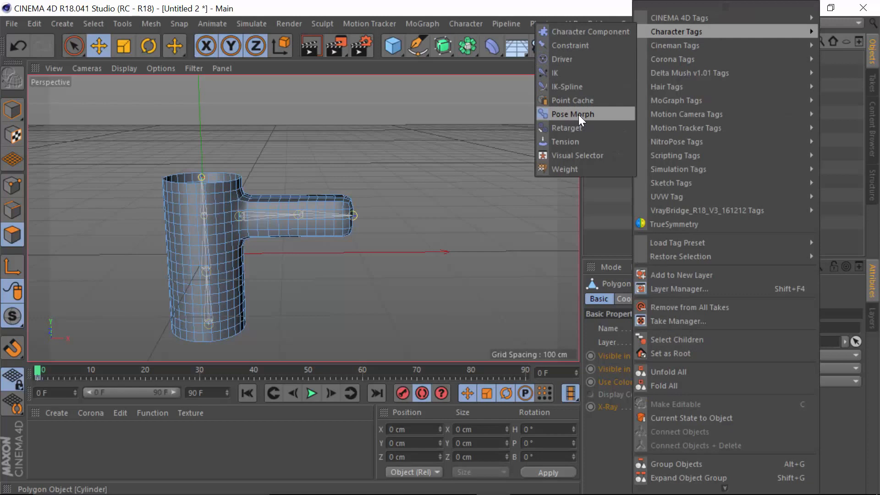
left_click(571, 114)
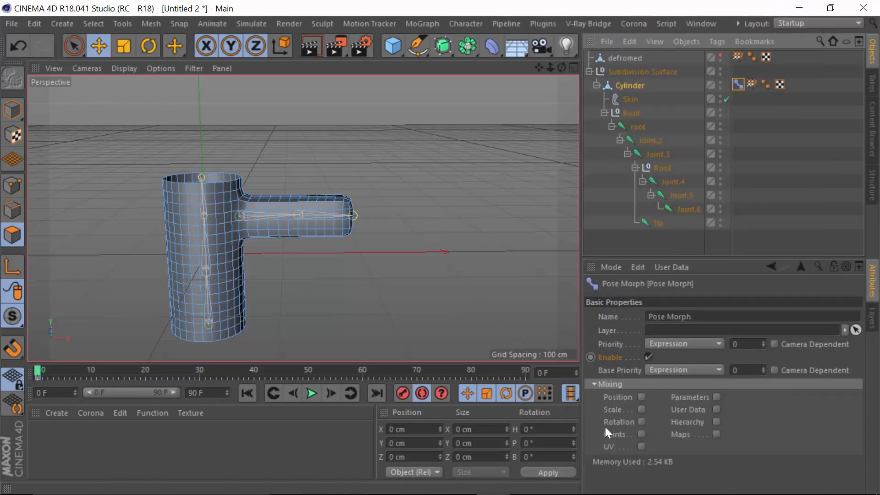
mouse_move(643, 439)
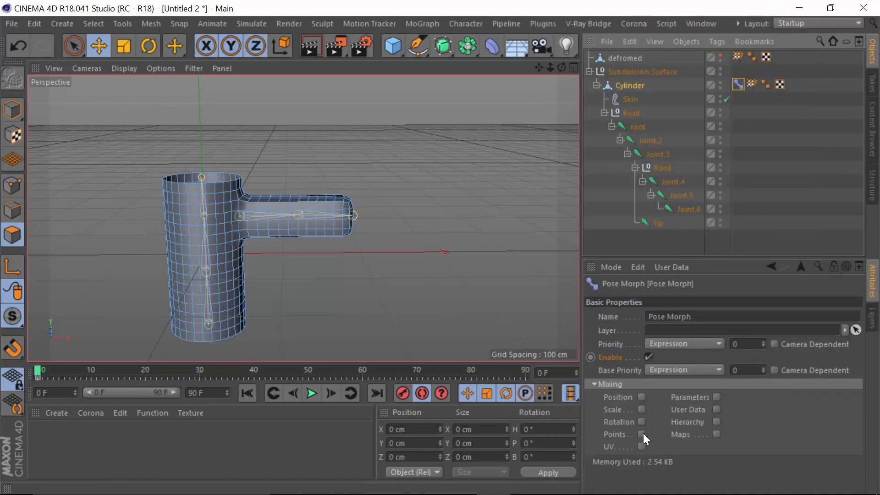
left_click(640, 299)
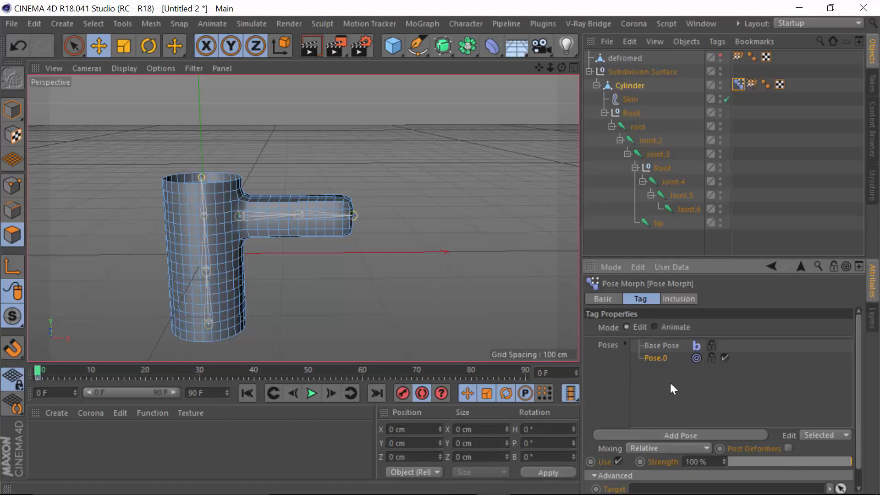
mouse_move(705, 437)
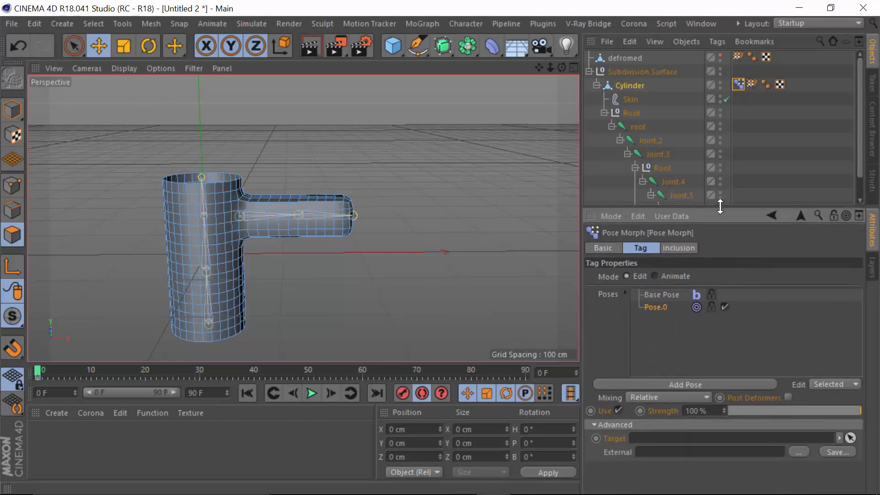
left_click(668, 397)
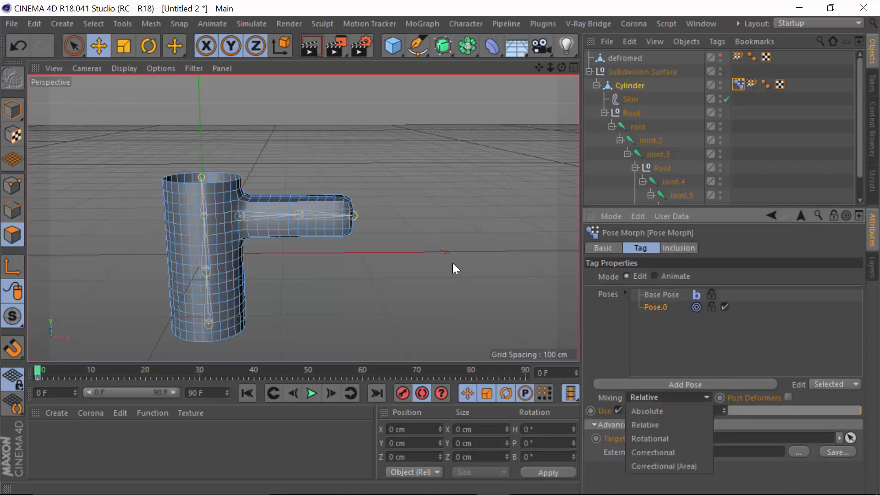
Set Pose.0 to Correctional mixing with 'defromed' as its target.
left_click(653, 452)
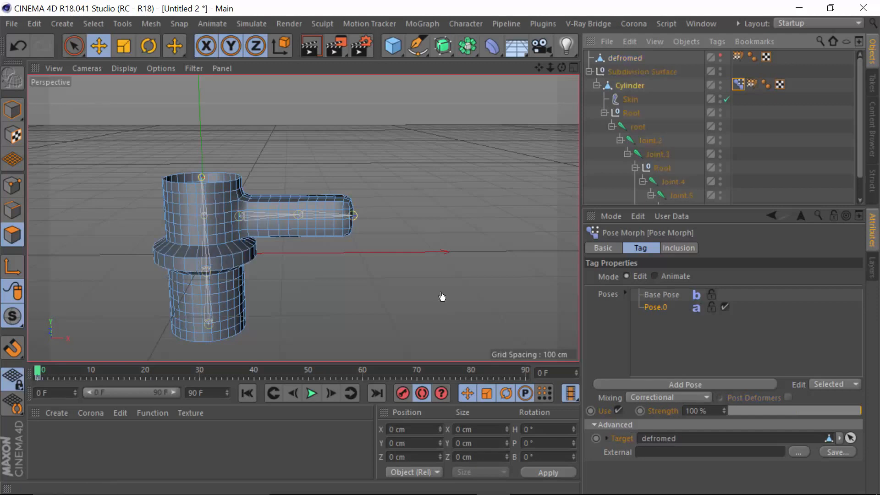
mouse_move(730, 448)
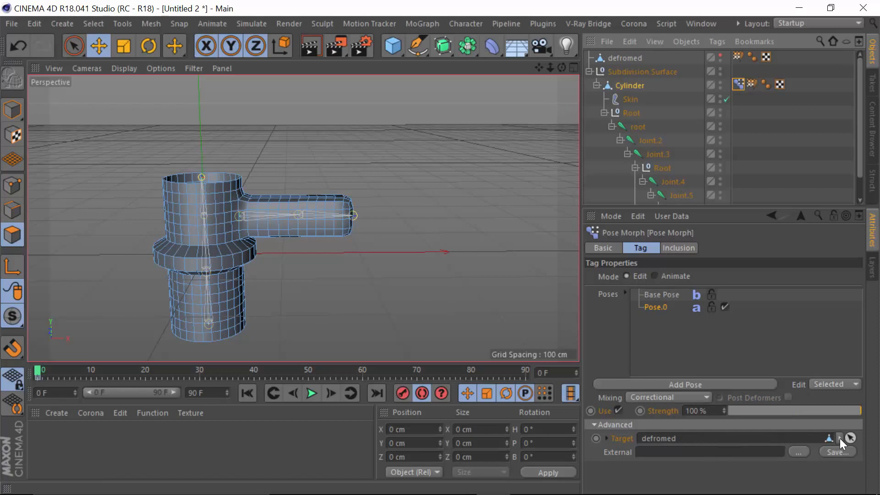
Clear Pose.0's target and delete the 'defromed' object from the scene.
left_click(840, 438)
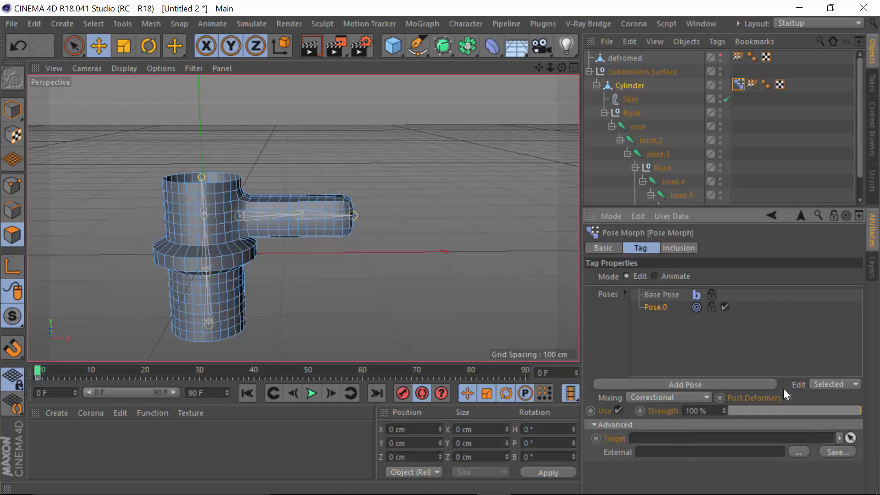
mouse_move(501, 327)
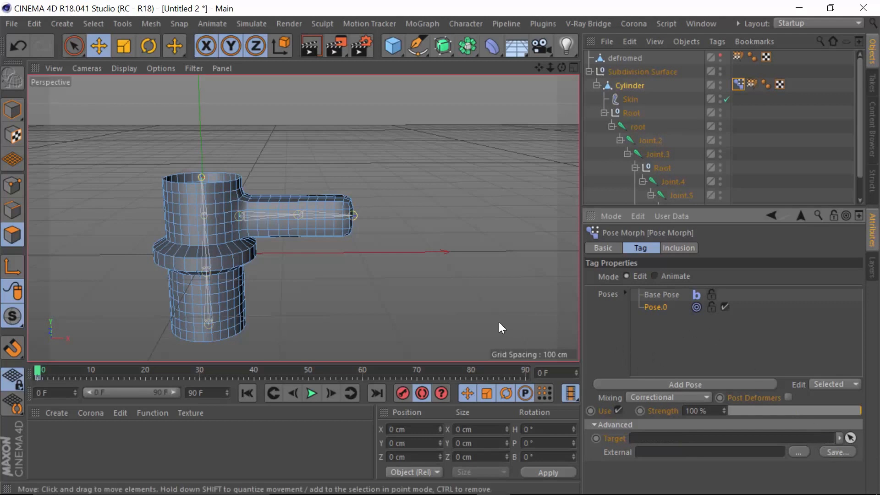
mouse_move(664, 314)
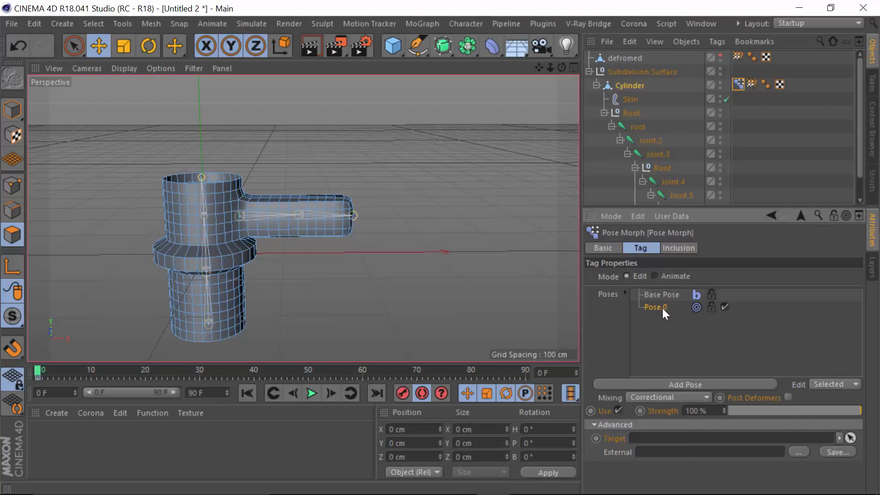
mouse_move(678, 417)
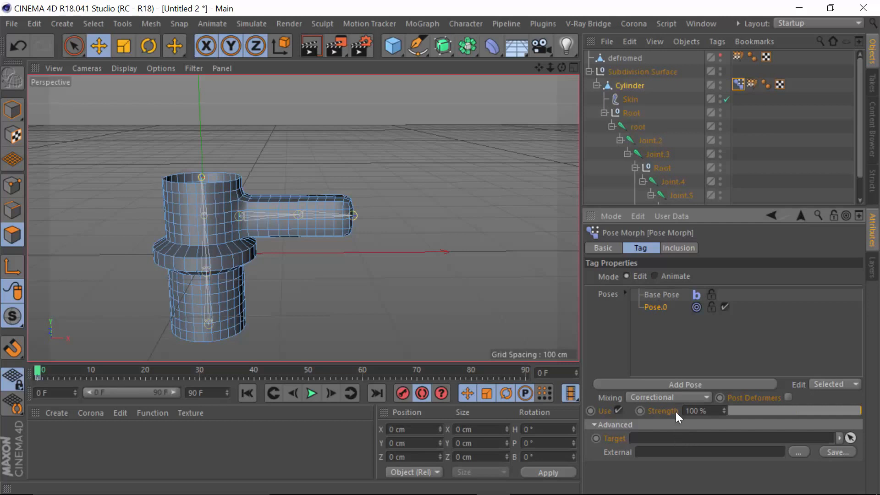
left_click(625, 58)
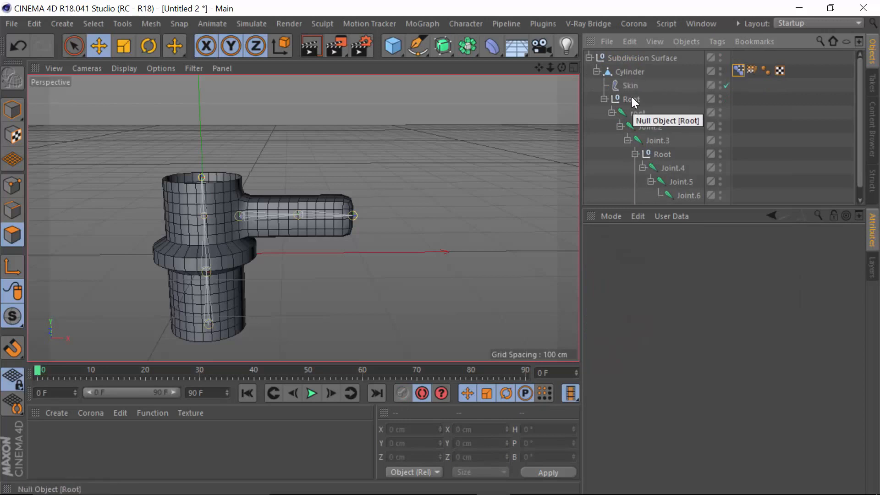
mouse_move(634, 72)
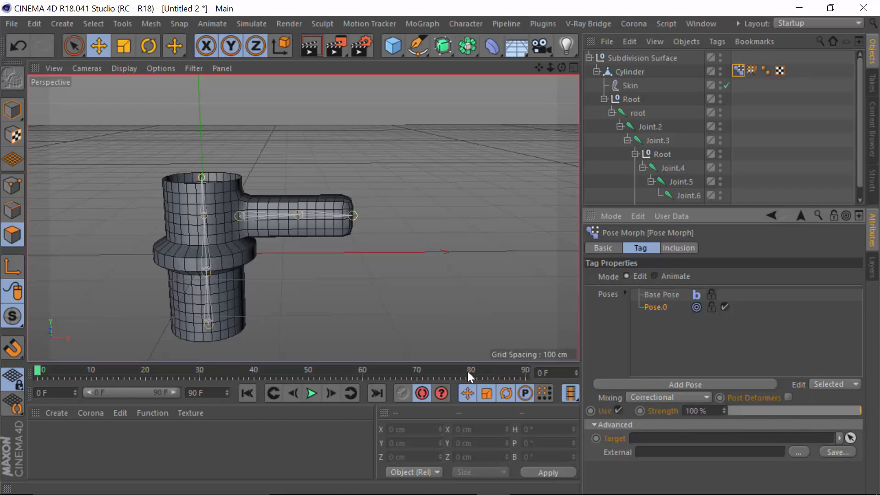
mouse_move(725, 348)
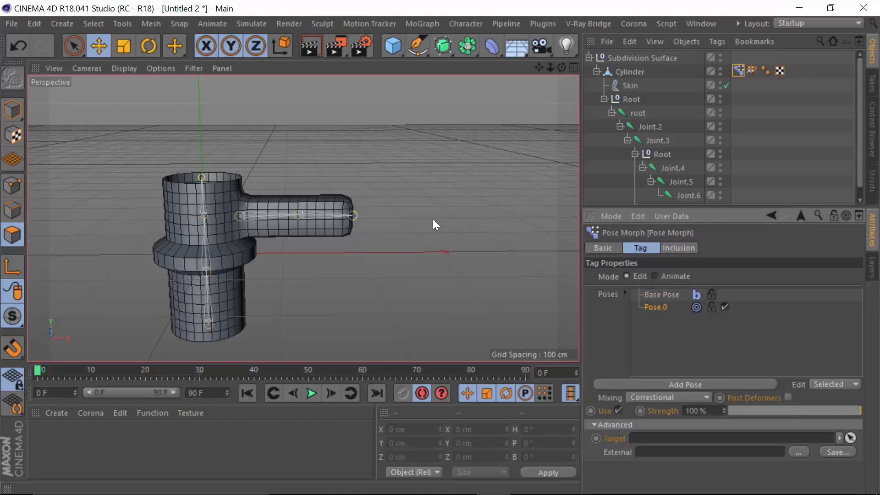
Deselect Pose.0 in the Pose Morph tag's pose list.
left_click(668, 398)
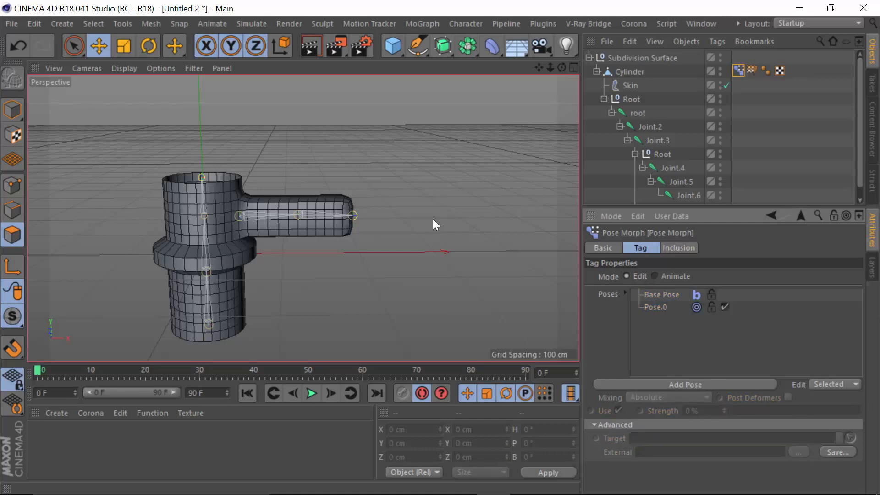